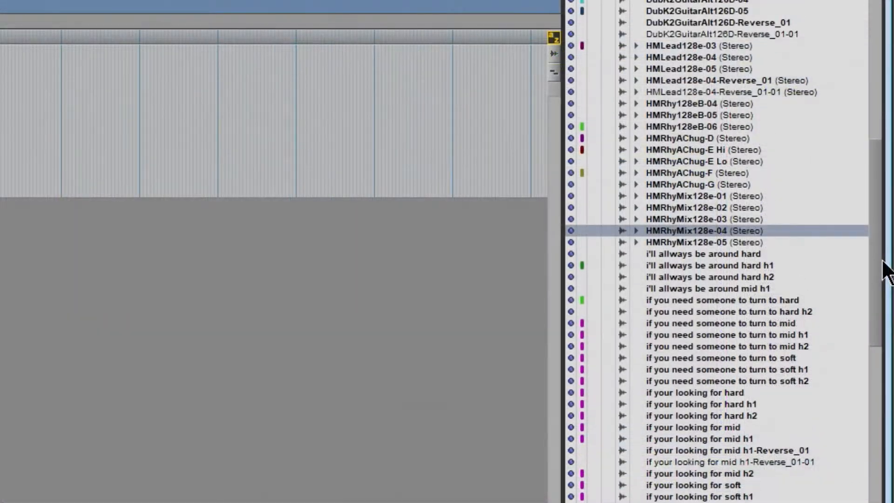
pyautogui.moveTo(710, 231)
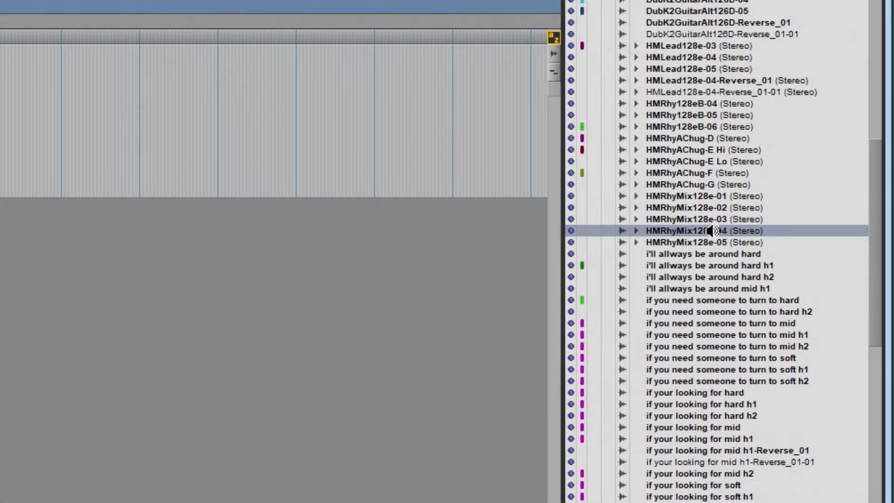
# Select the HMRhyMix128e rhythm clips in the Clips list for placement
pyautogui.click(701, 219)
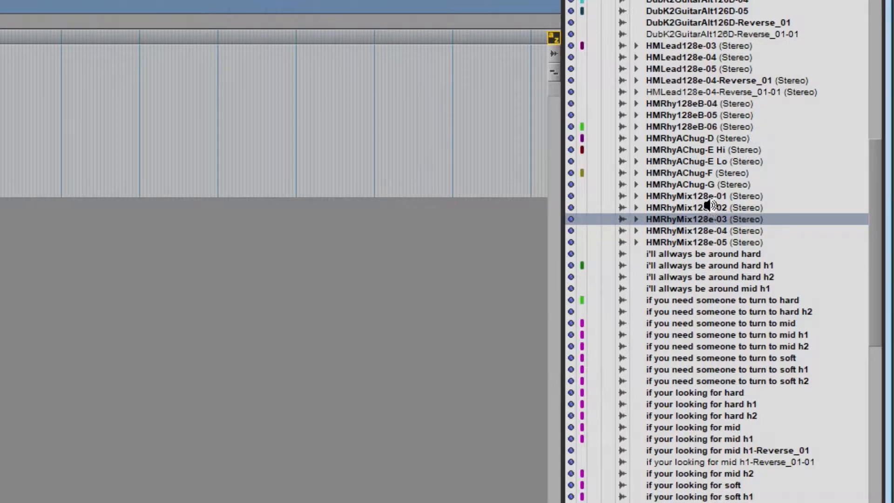
pyautogui.click(707, 207)
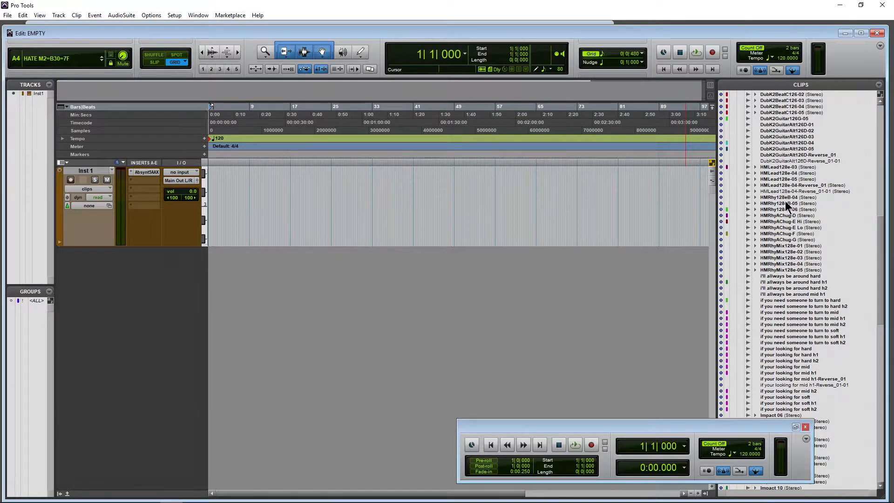
pyautogui.click(789, 197)
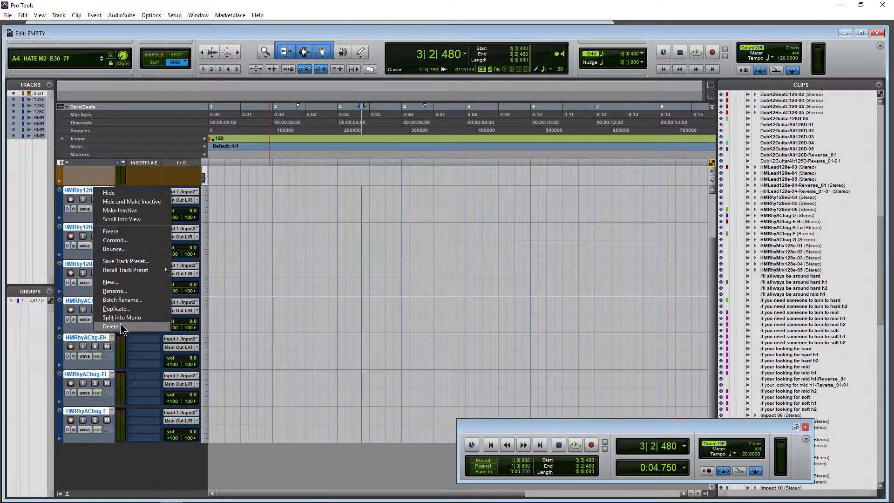
# Delete the newly created clip tracks and begin selecting the numbered MIDI clips
pyautogui.click(110, 326)
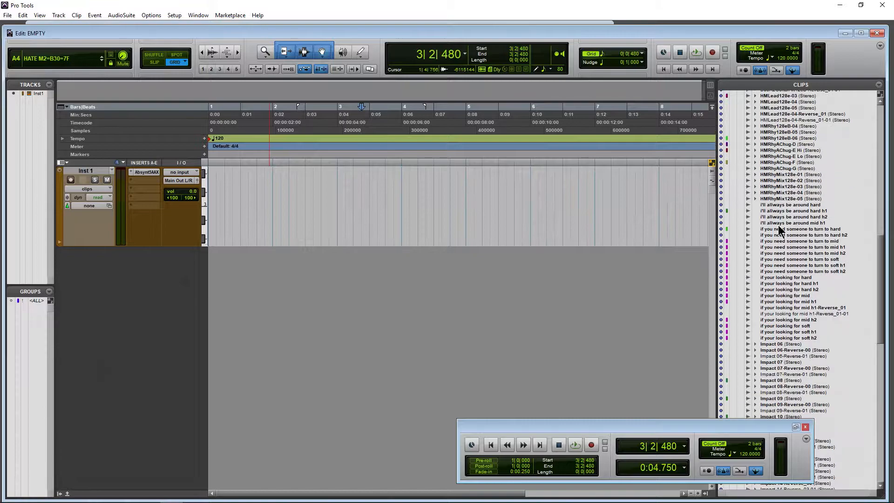
pyautogui.scroll(-3)
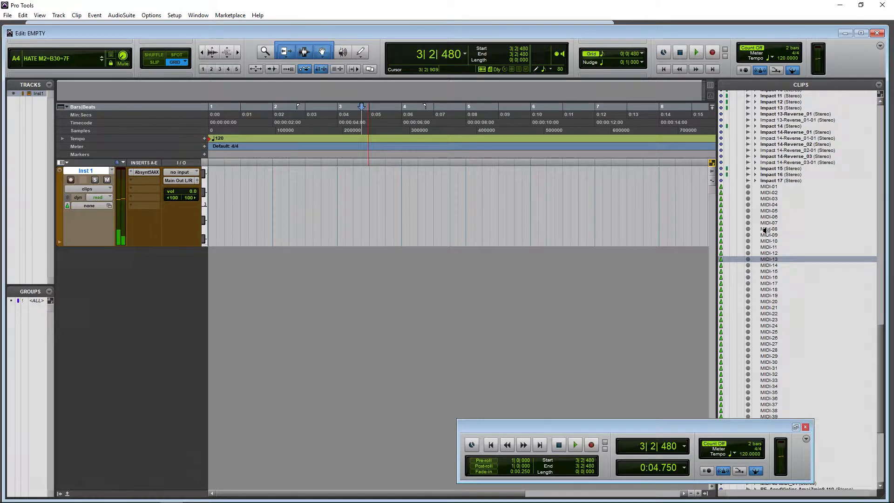
pyautogui.click(768, 229)
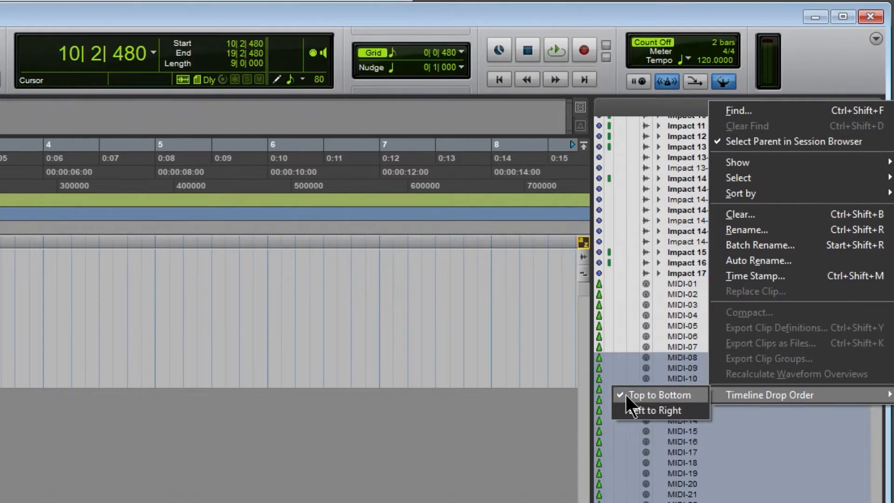
pyautogui.moveTo(664, 419)
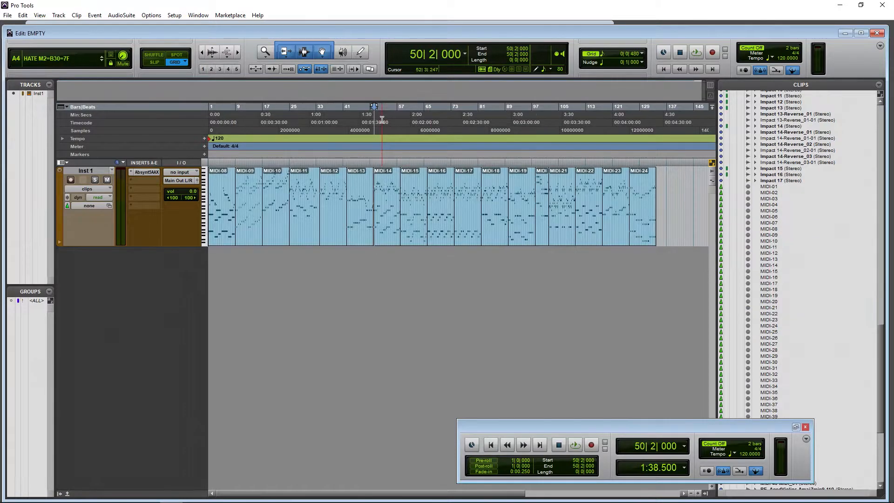
# Select the Impact audio clips in the Clips list
pyautogui.click(574, 445)
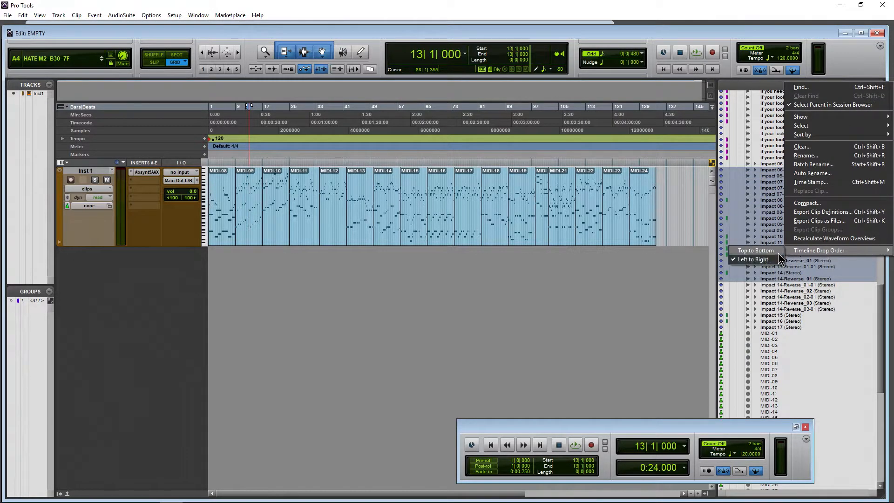
# Keep left-to-right drop order and lay the Impact clips on a new audio track
pyautogui.click(755, 249)
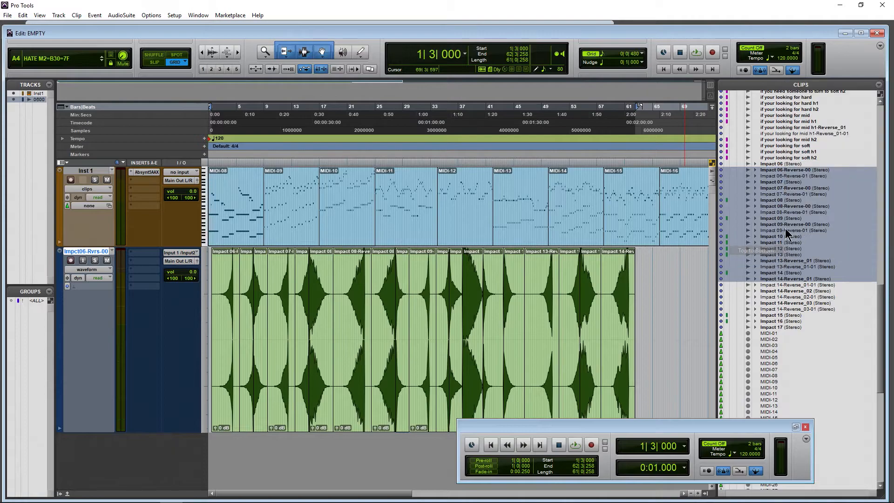
pyautogui.scroll(3)
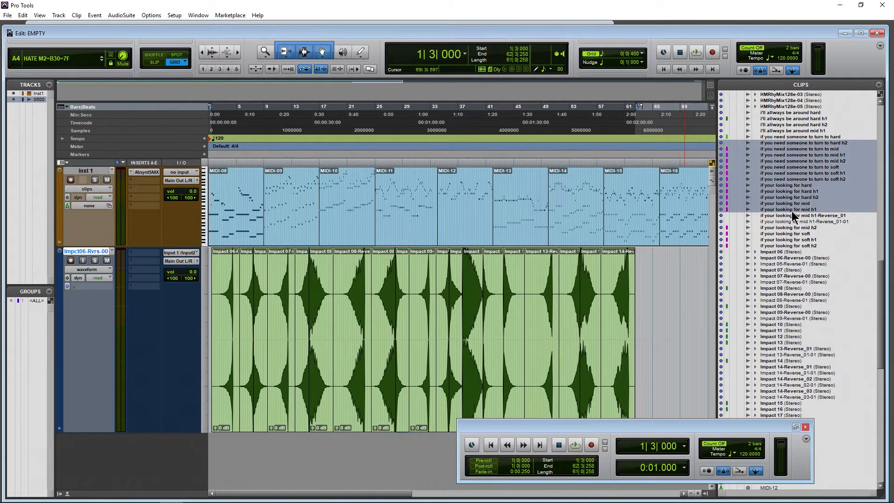